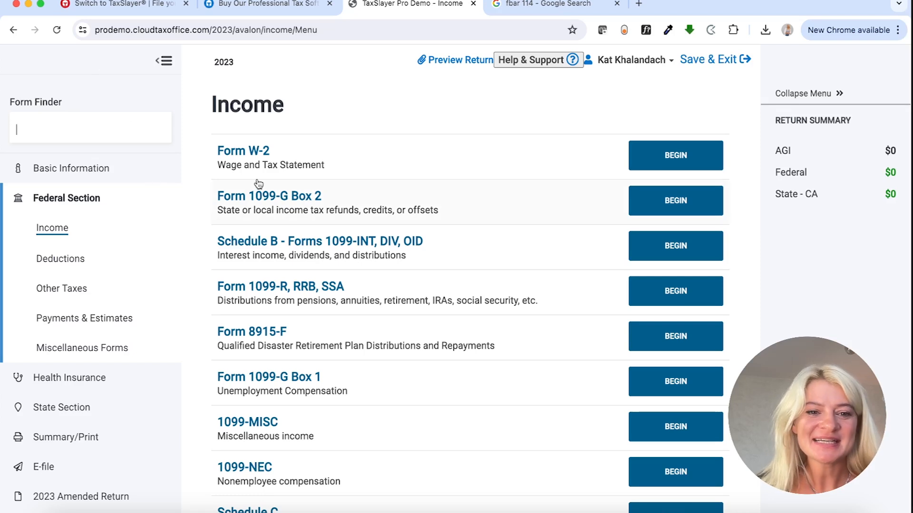
mouse_move(480, 354)
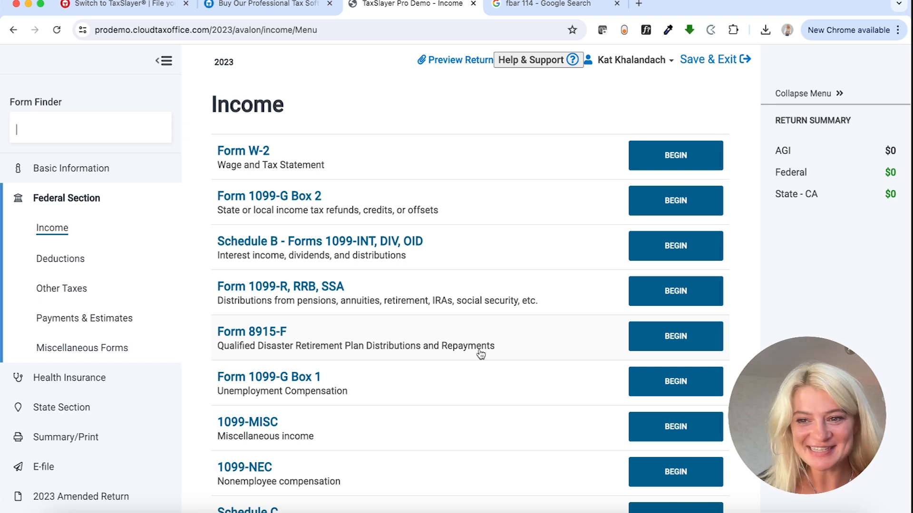
mouse_move(60, 258)
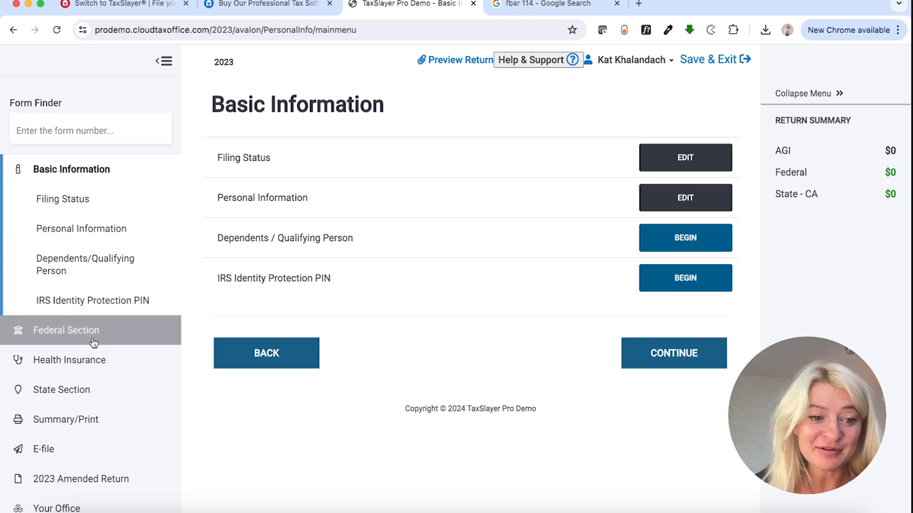
- Return to the federal Income forms list and scroll through the income forms
left_click(67, 330)
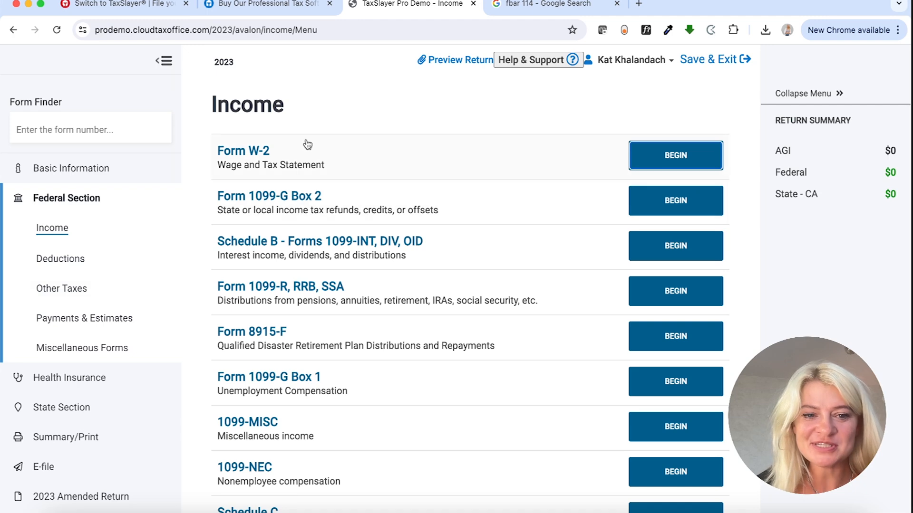
scroll("down", 3)
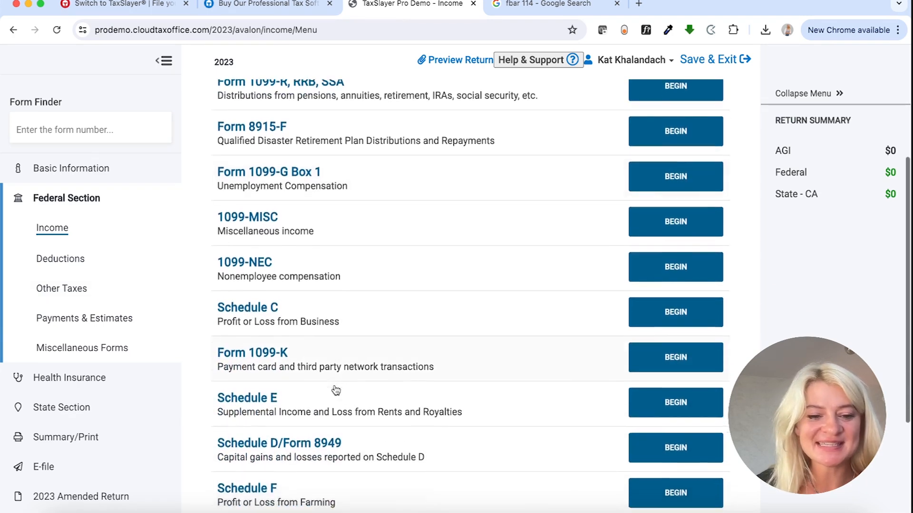
scroll("down", 3)
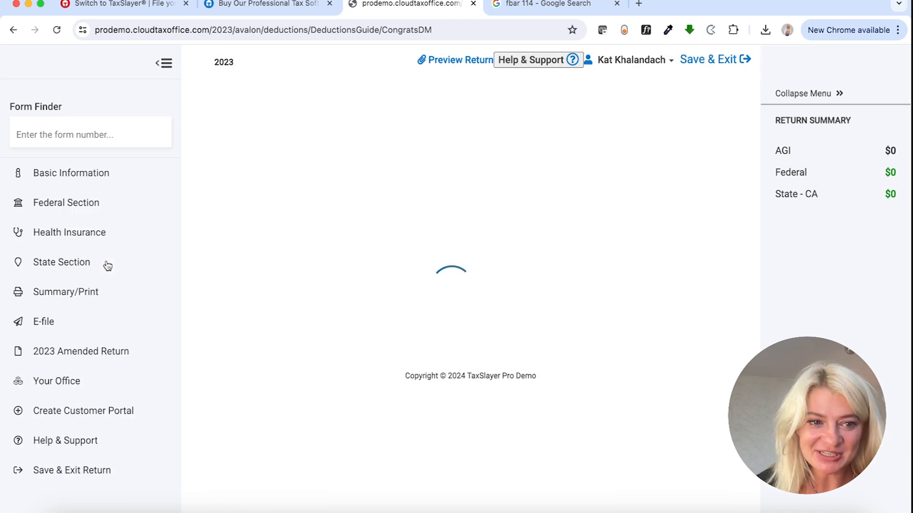
- Tour the Deductions and Health Insurance sections, then the State return overview
left_click(60, 258)
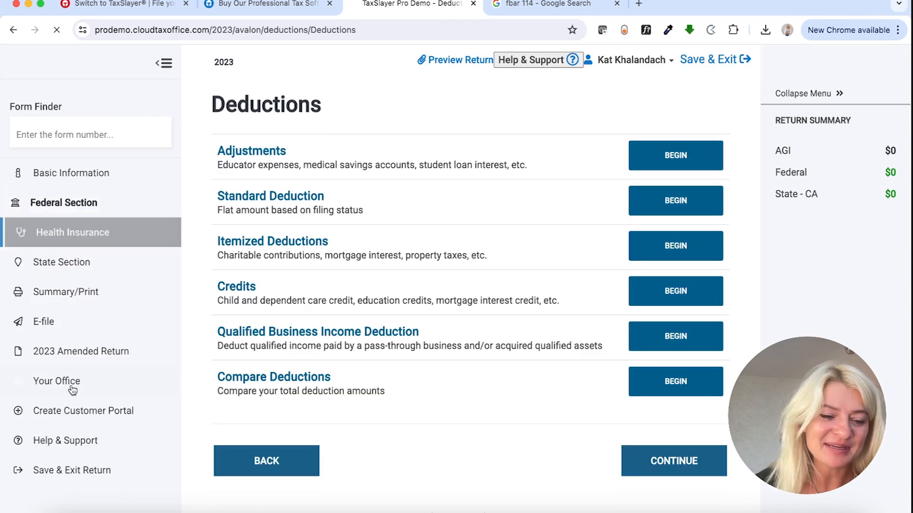
left_click(72, 232)
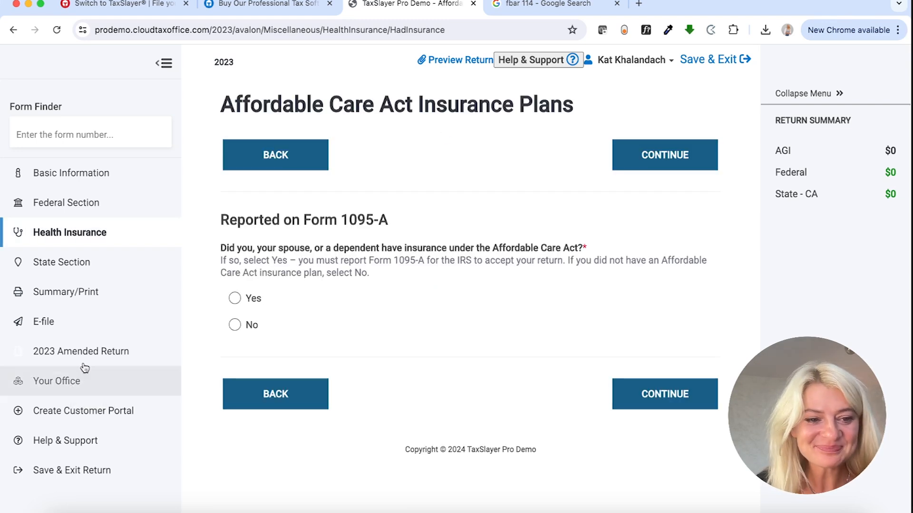
left_click(67, 262)
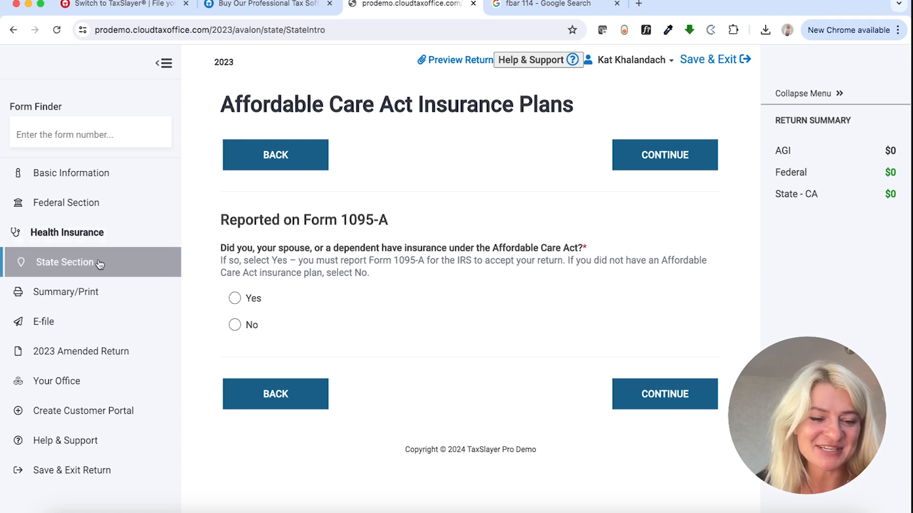
left_click(65, 262)
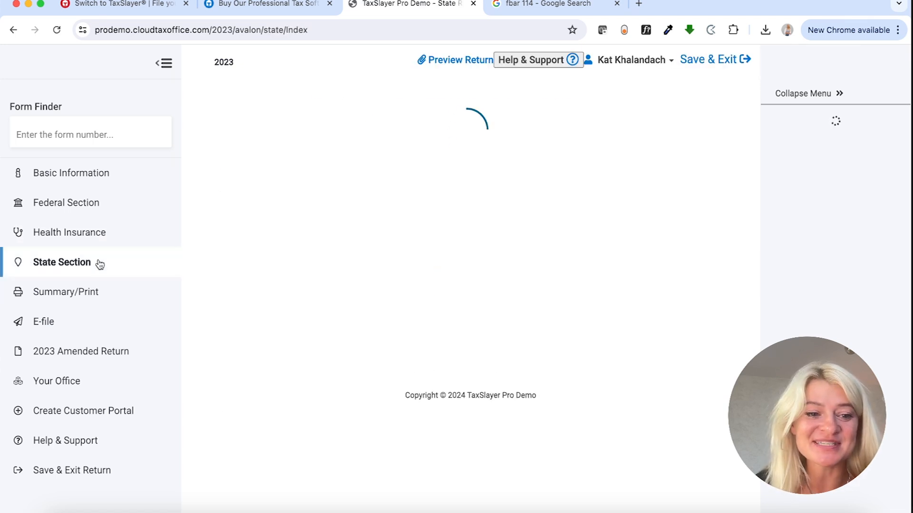
- View the E-file section and Amended Return questions, then go back to Basic Information
left_click(43, 321)
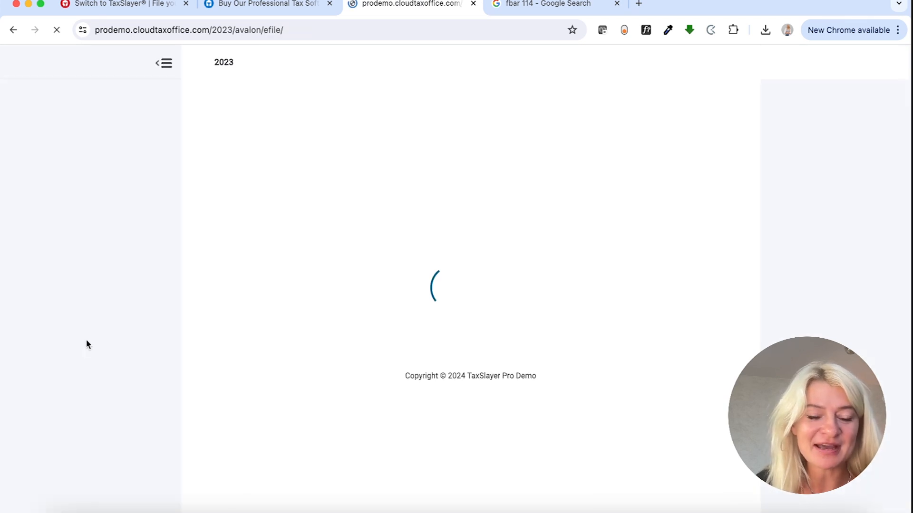
left_click(80, 351)
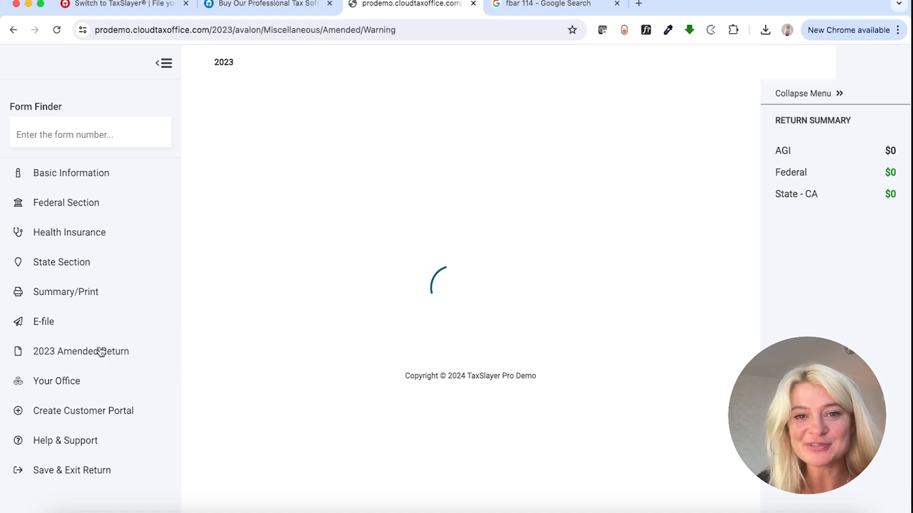
left_click(81, 351)
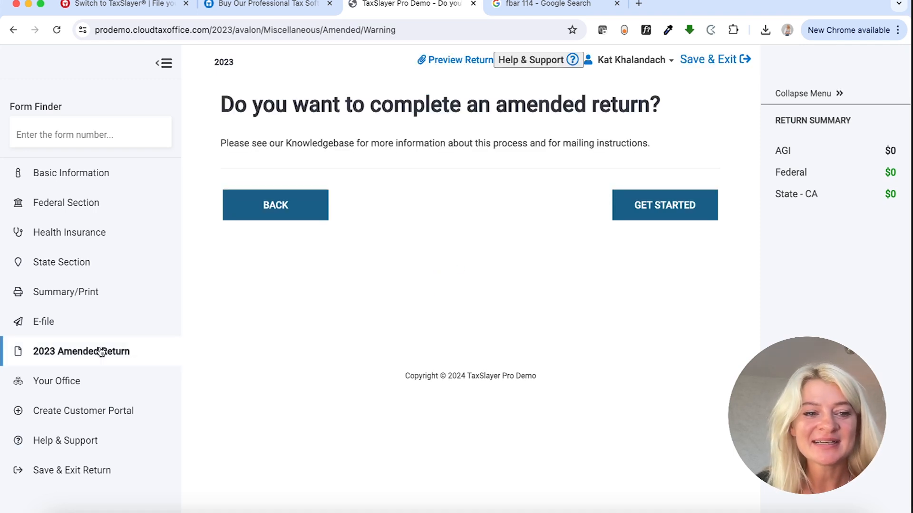
left_click(72, 173)
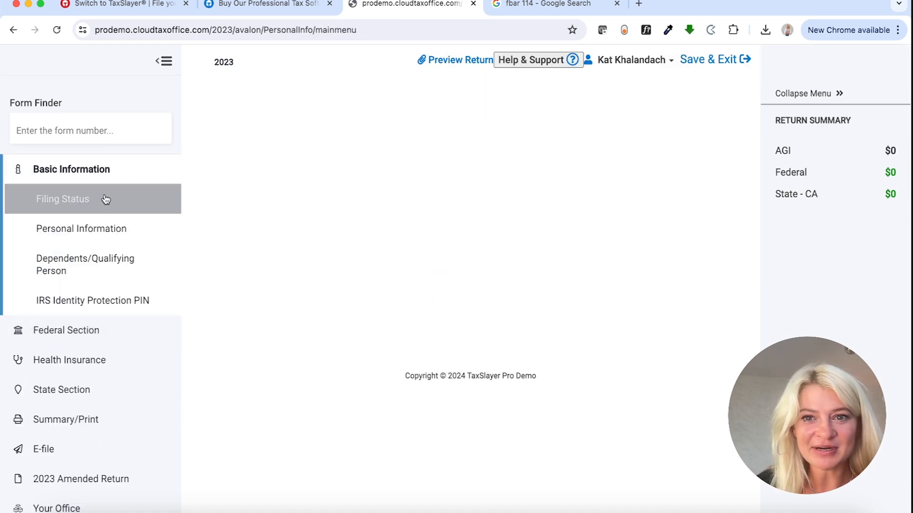
left_click(71, 169)
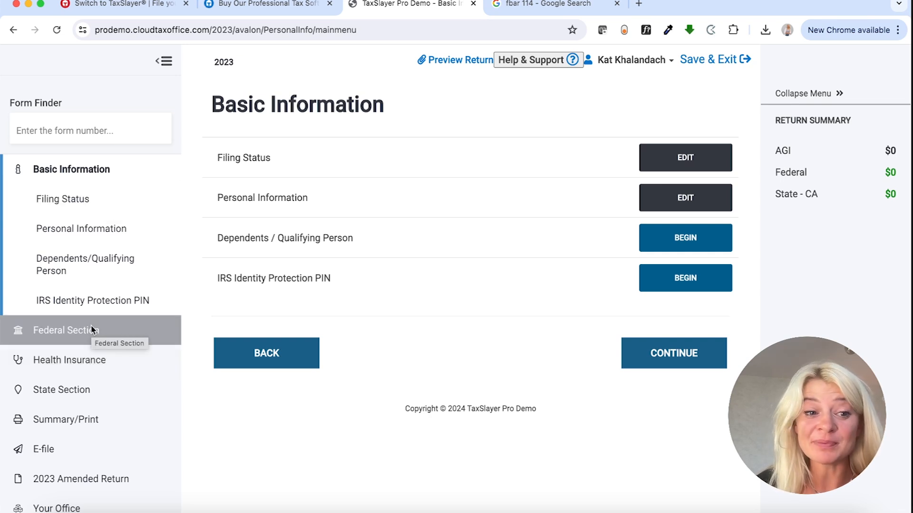
mouse_move(93, 264)
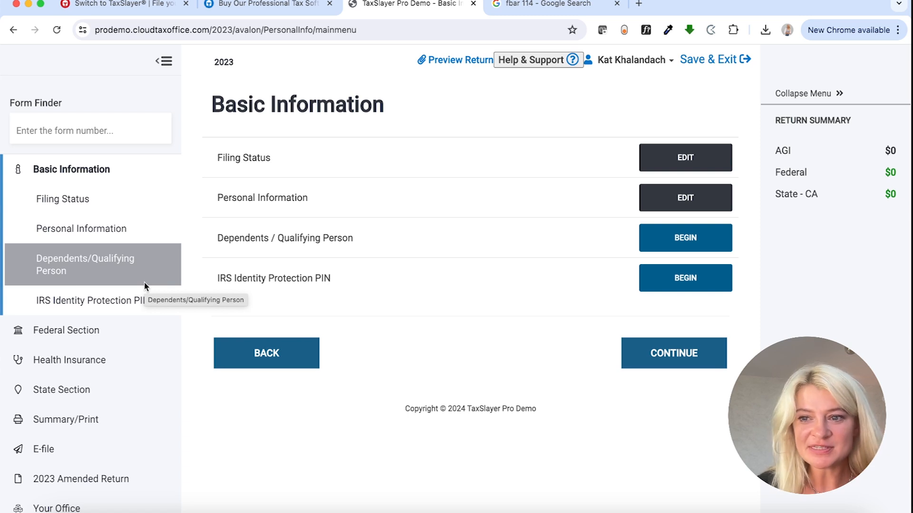
left_click(91, 130)
type("foreign")
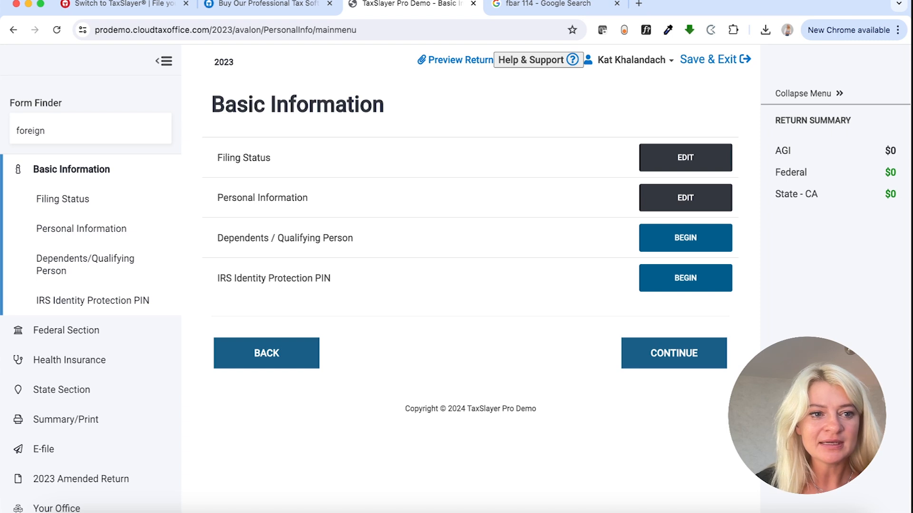
- Search Form Finder for 'foreign', then '116' and '114', leaving only Form 1116 listed
left_click(90, 130)
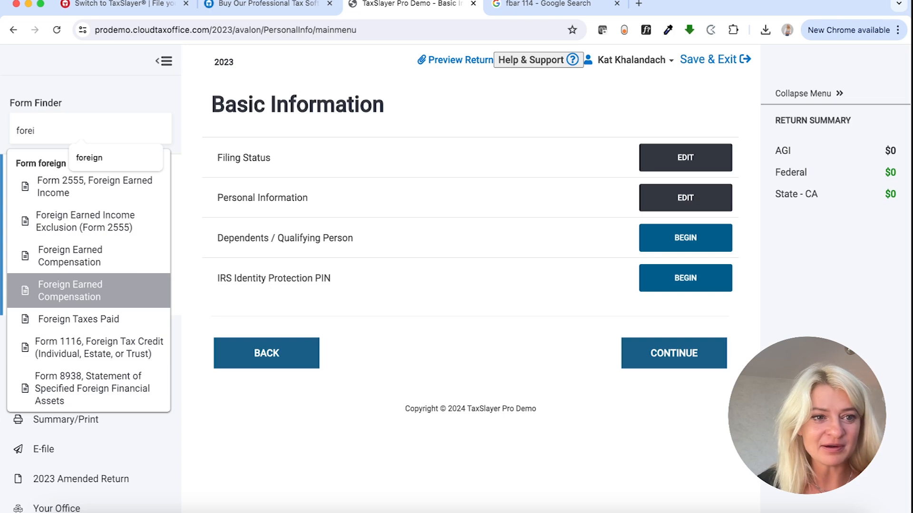
type("116")
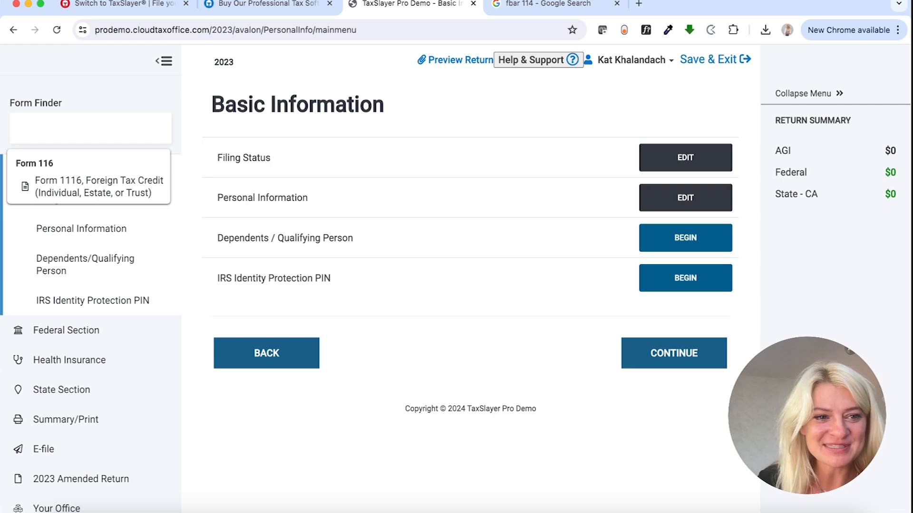
type("114")
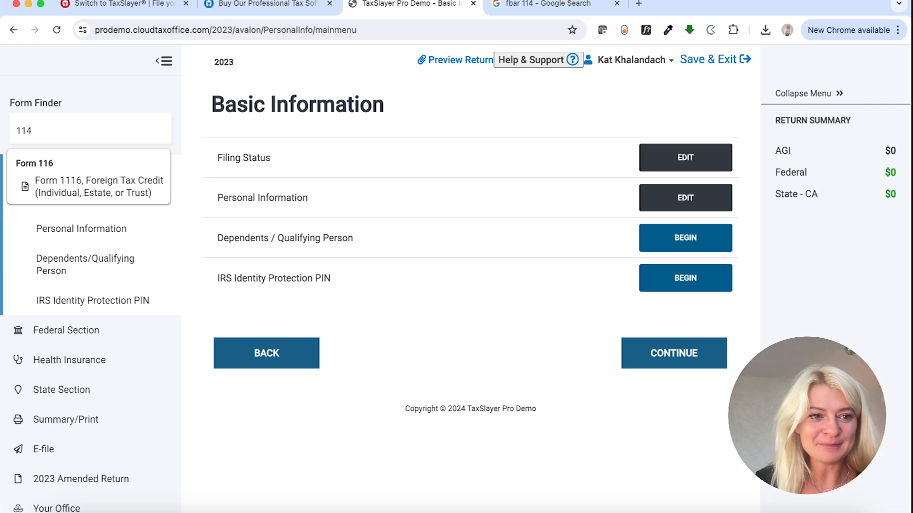
- Check Google's 'fbar 114' results for the IRS FBAR page, then clear TaxSlayer's Form Finder search
left_click(547, 4)
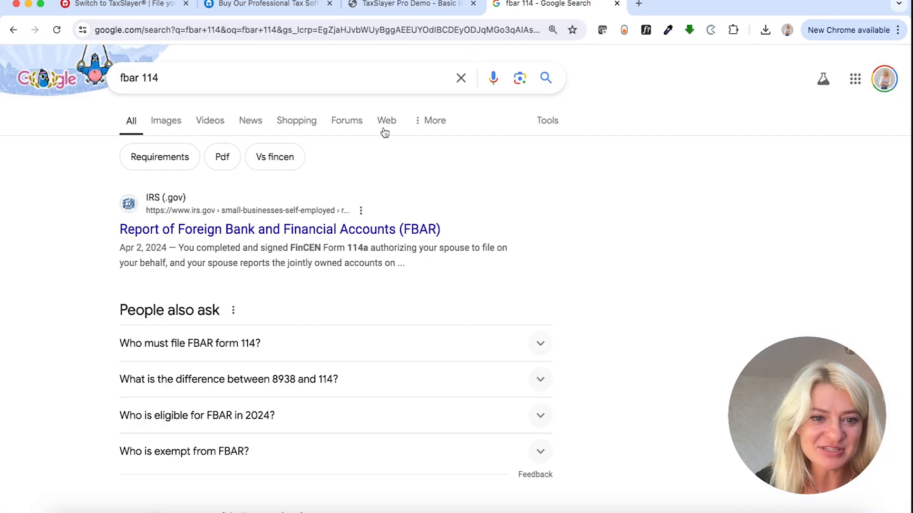
scroll("down", 3)
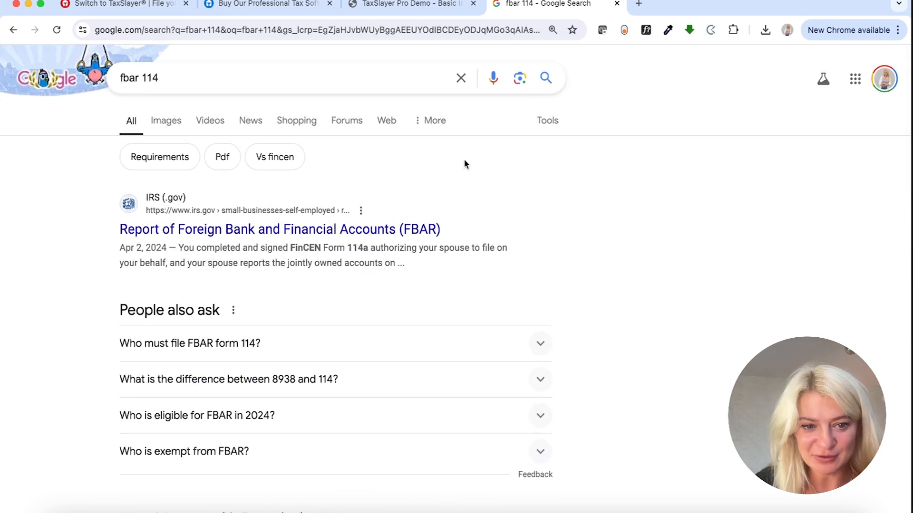
left_click(407, 5)
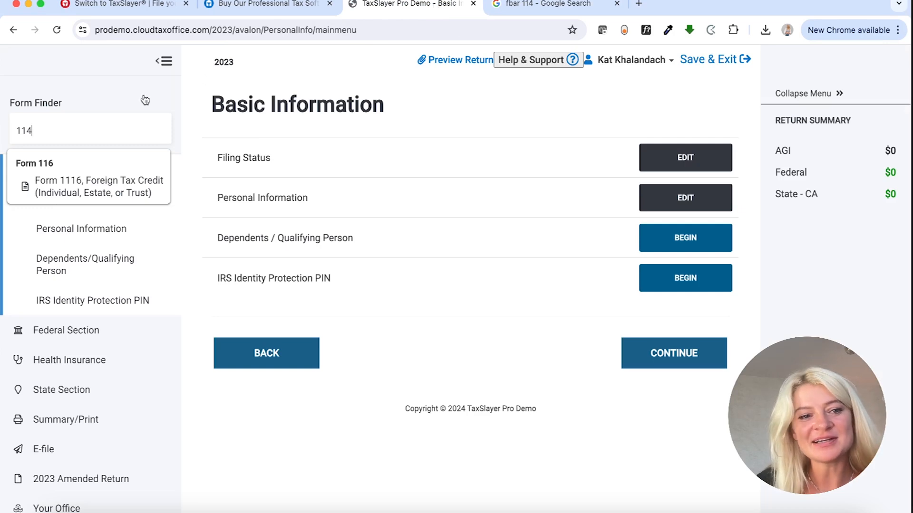
left_click(91, 130)
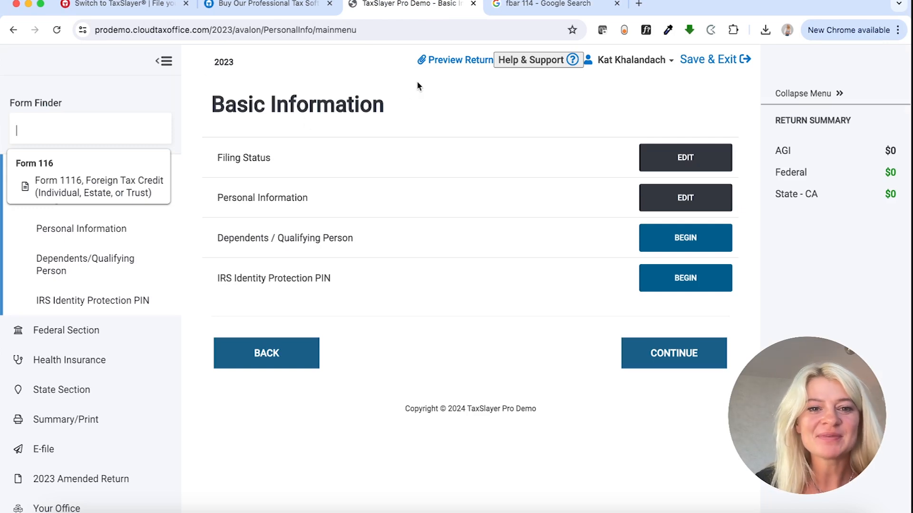